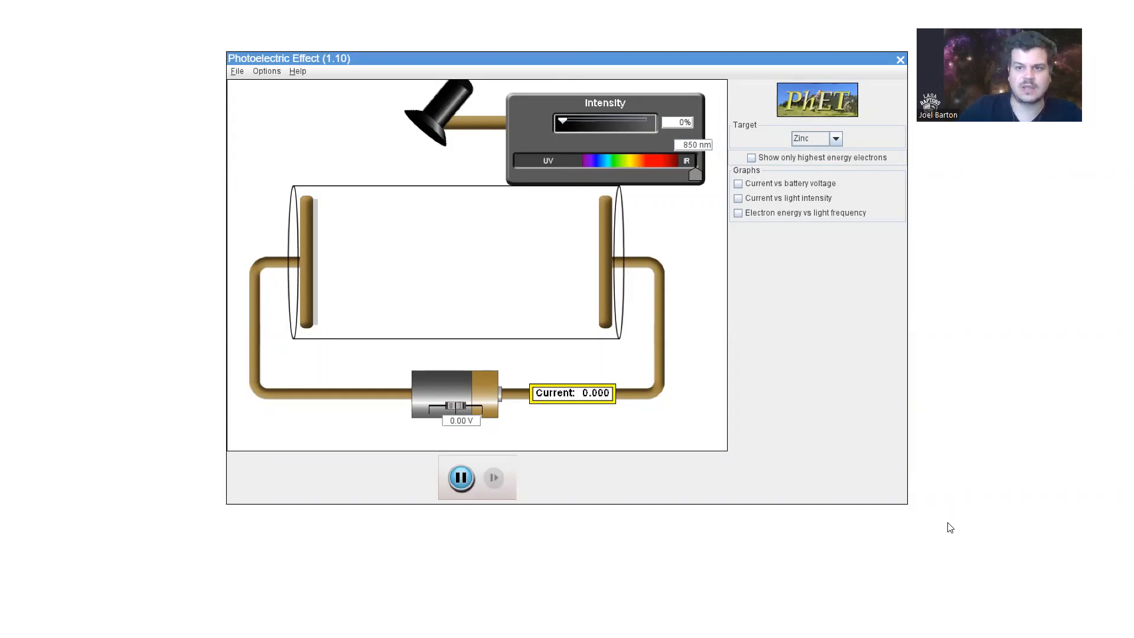
mouse_move(821, 142)
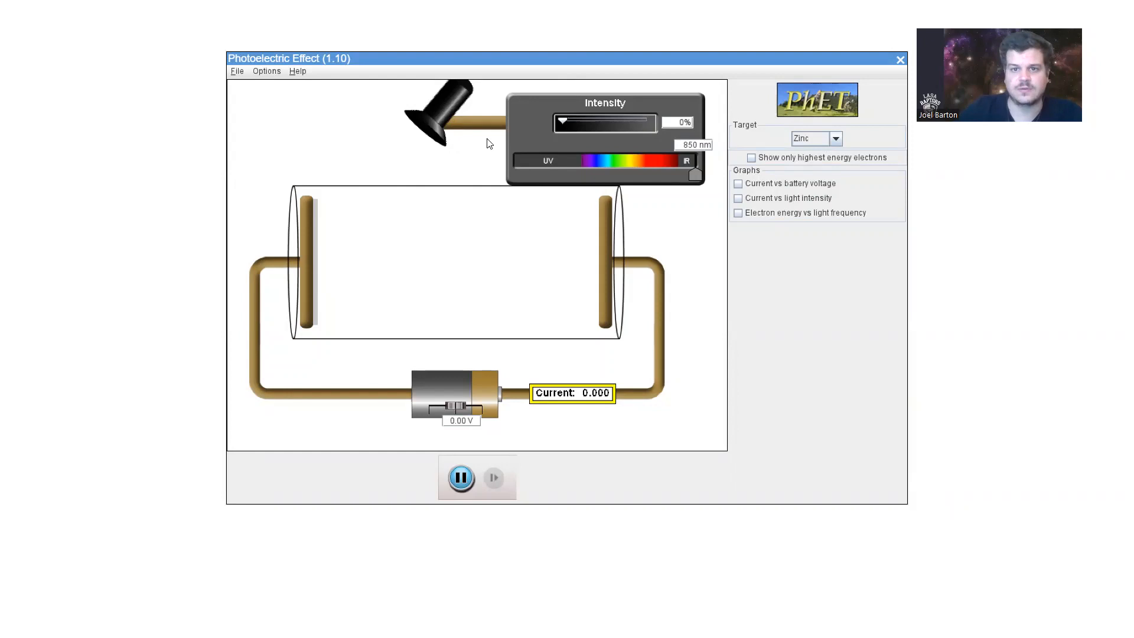
mouse_move(561, 122)
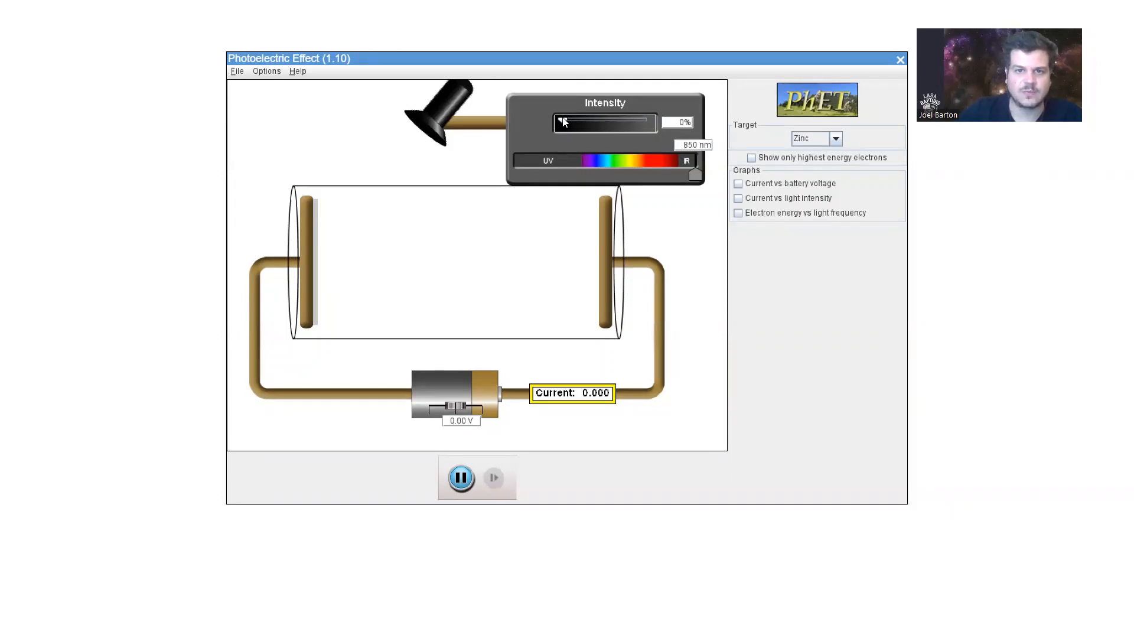
Raise the lamp intensity slider to 26% with red 670 nm light.
drag(564, 123, 604, 123)
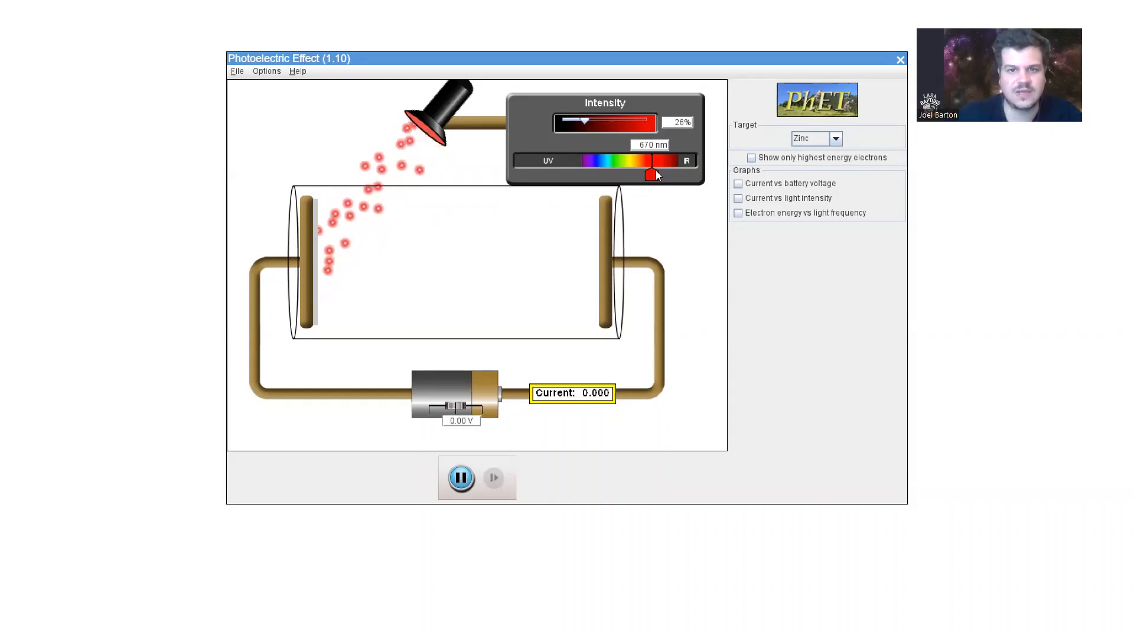
Move the wavelength marker from red through blue 463 nm to violet 414 nm.
drag(652, 174, 600, 174)
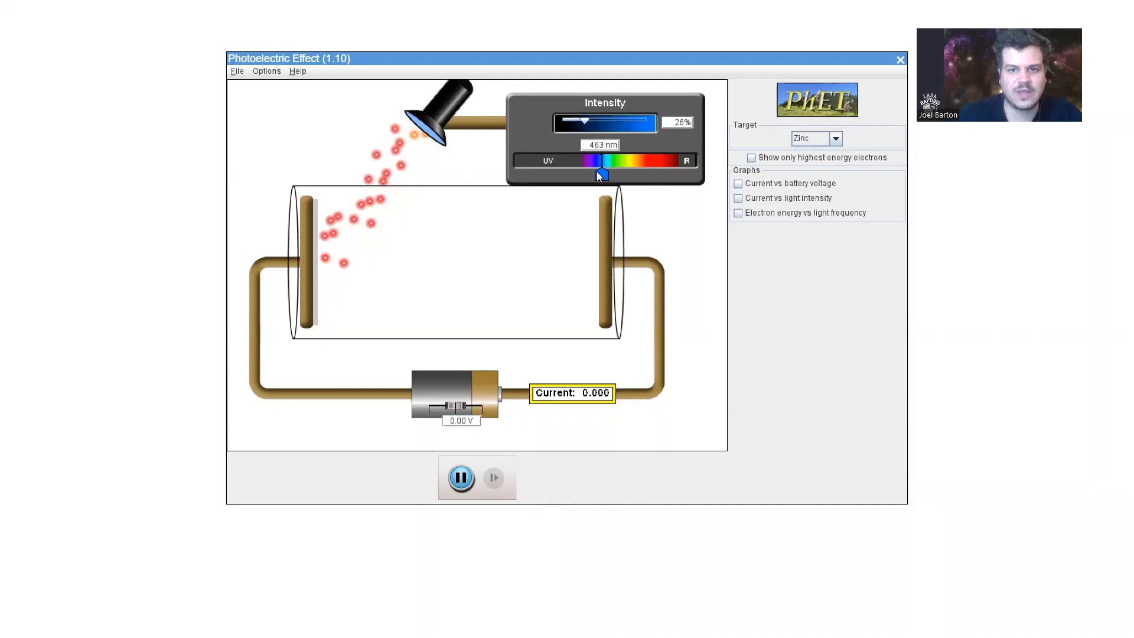
drag(603, 174, 595, 174)
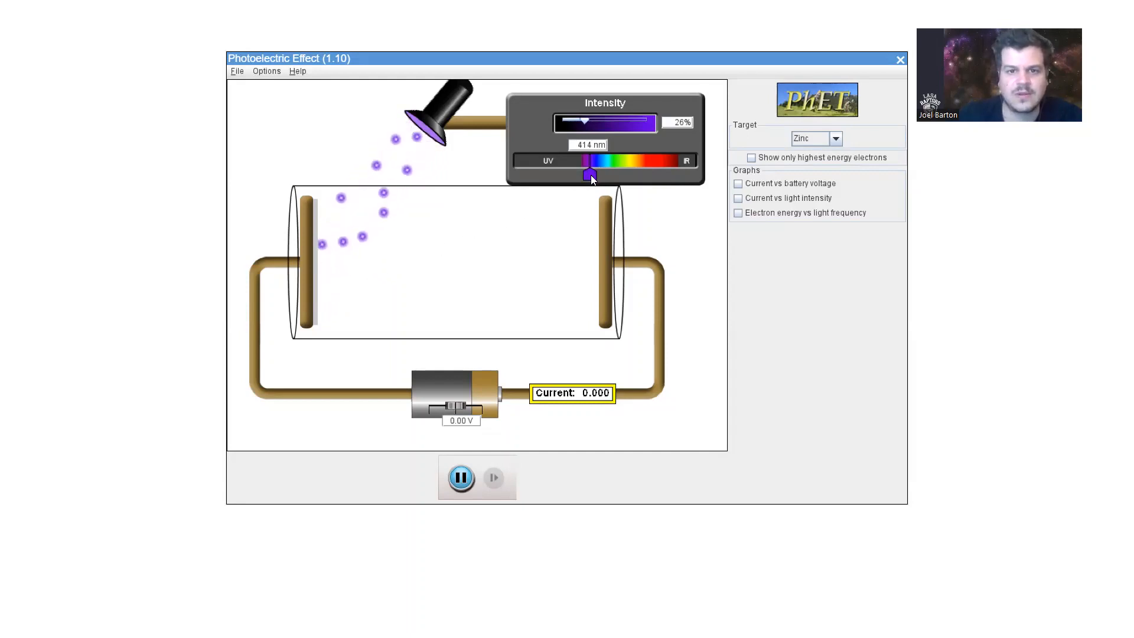
Shorten the wavelength in steps to 389, 372 and 350 nm.
drag(591, 174, 584, 174)
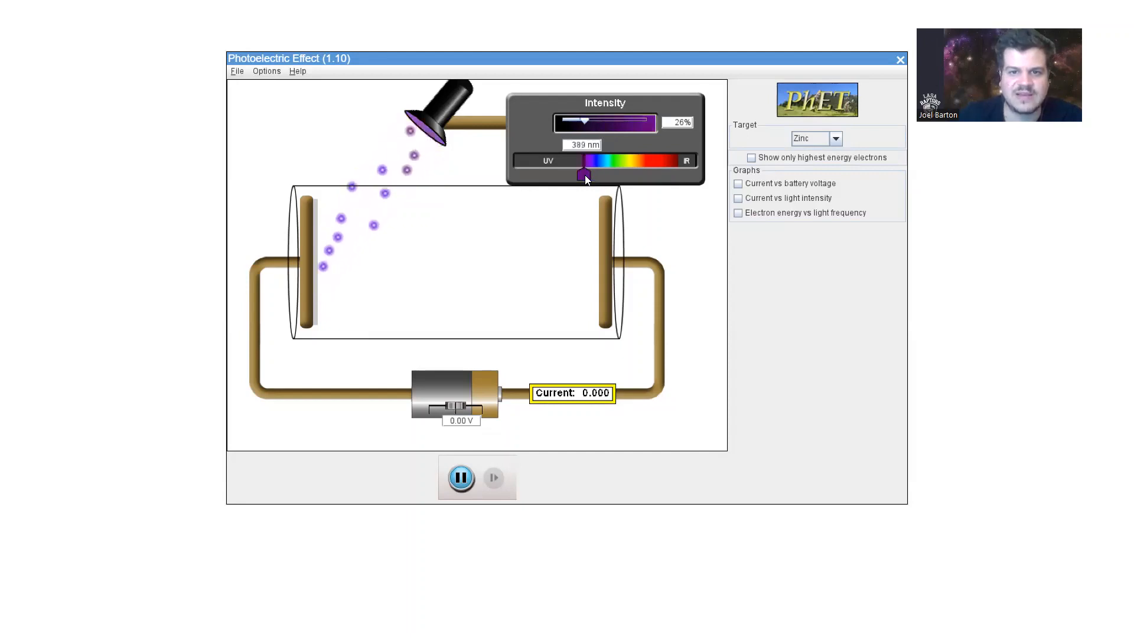
drag(584, 173, 580, 173)
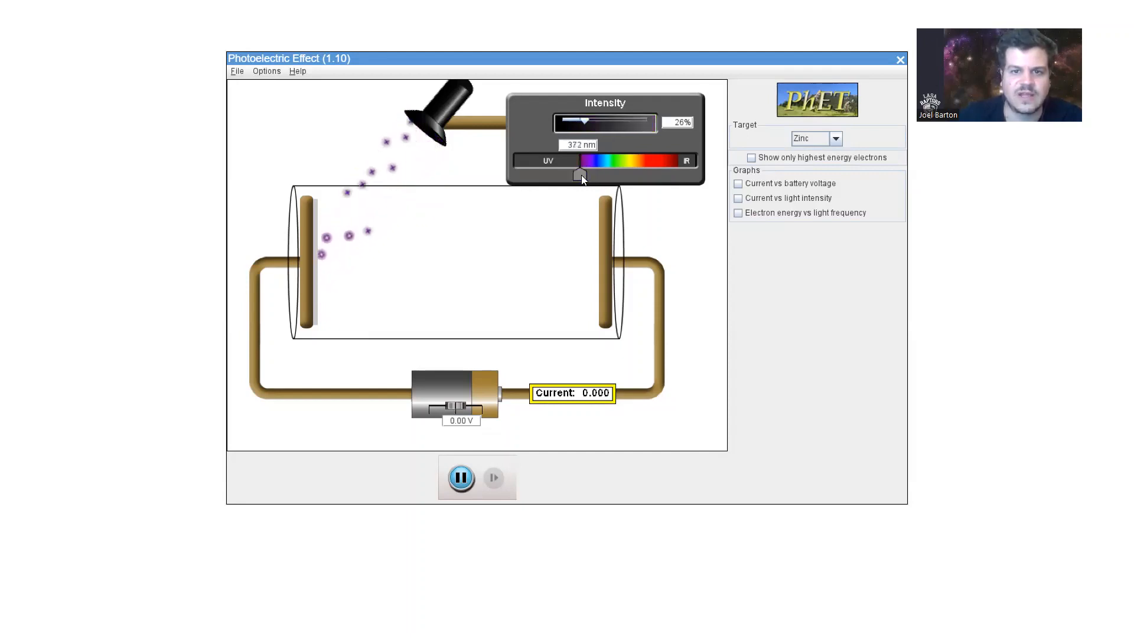
drag(584, 174, 574, 174)
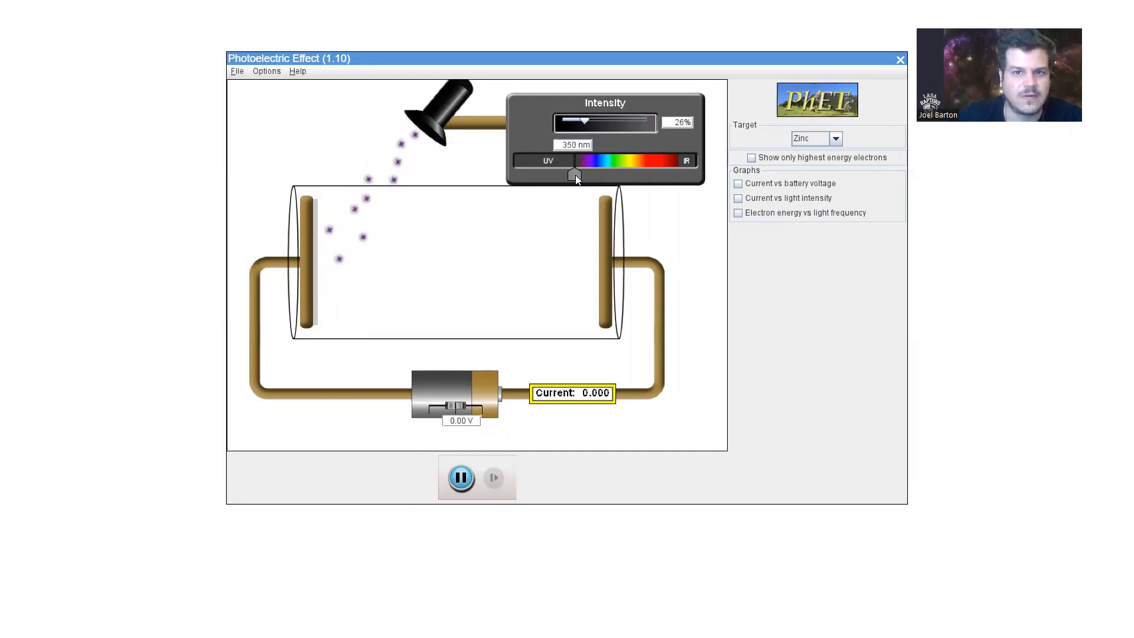
Push the light into ultraviolet at 326, 268, then 257 nm.
drag(575, 174, 570, 175)
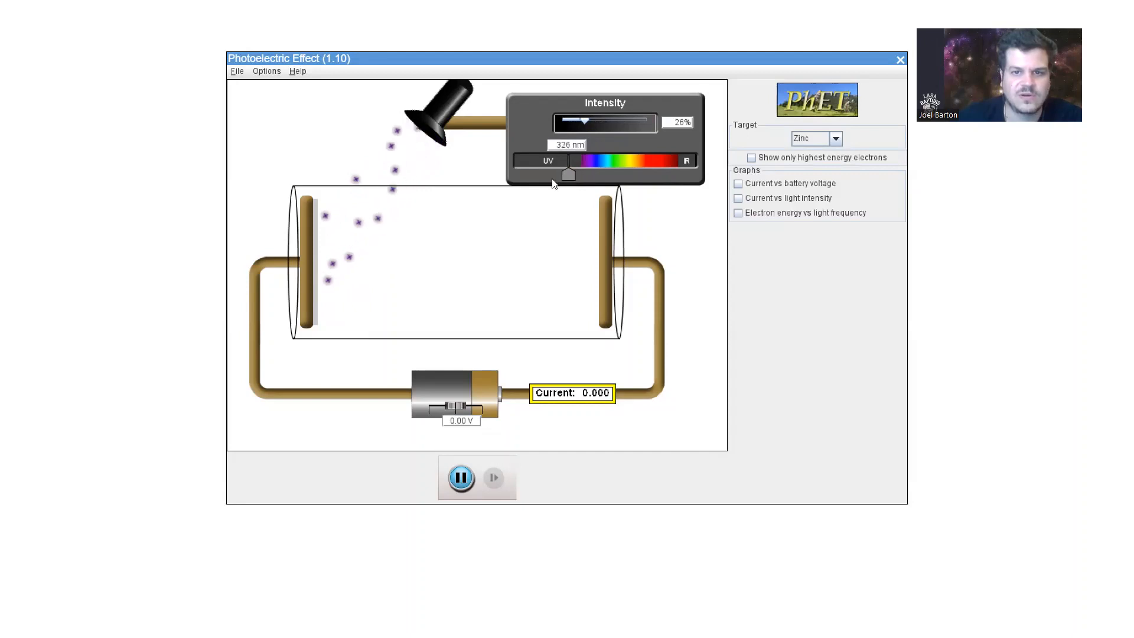
drag(570, 175, 563, 174)
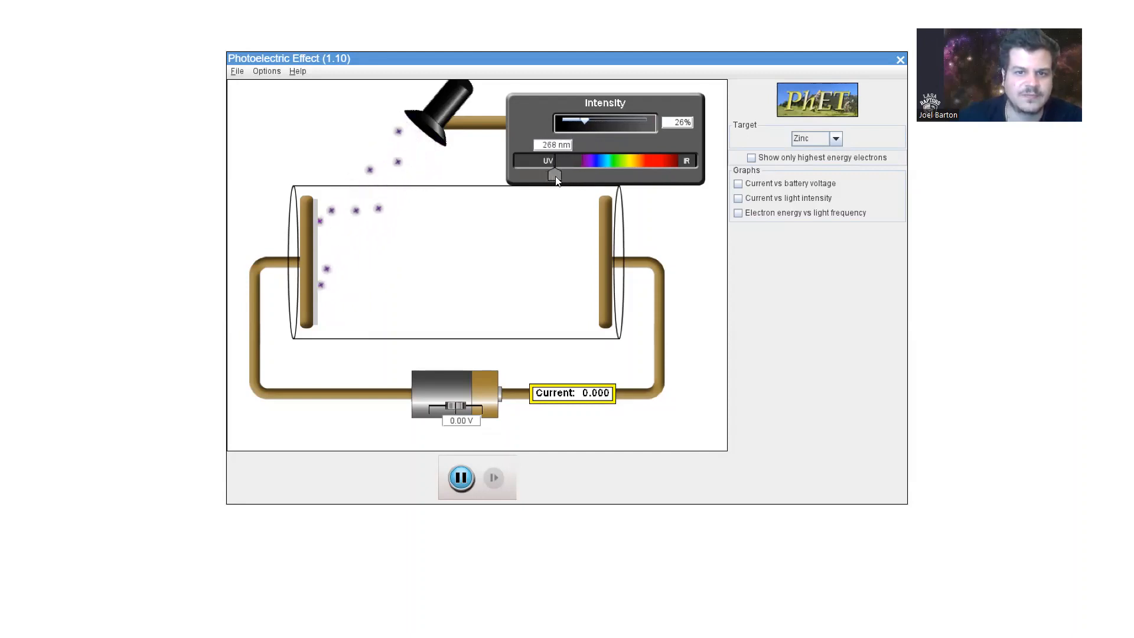
drag(554, 176, 551, 176)
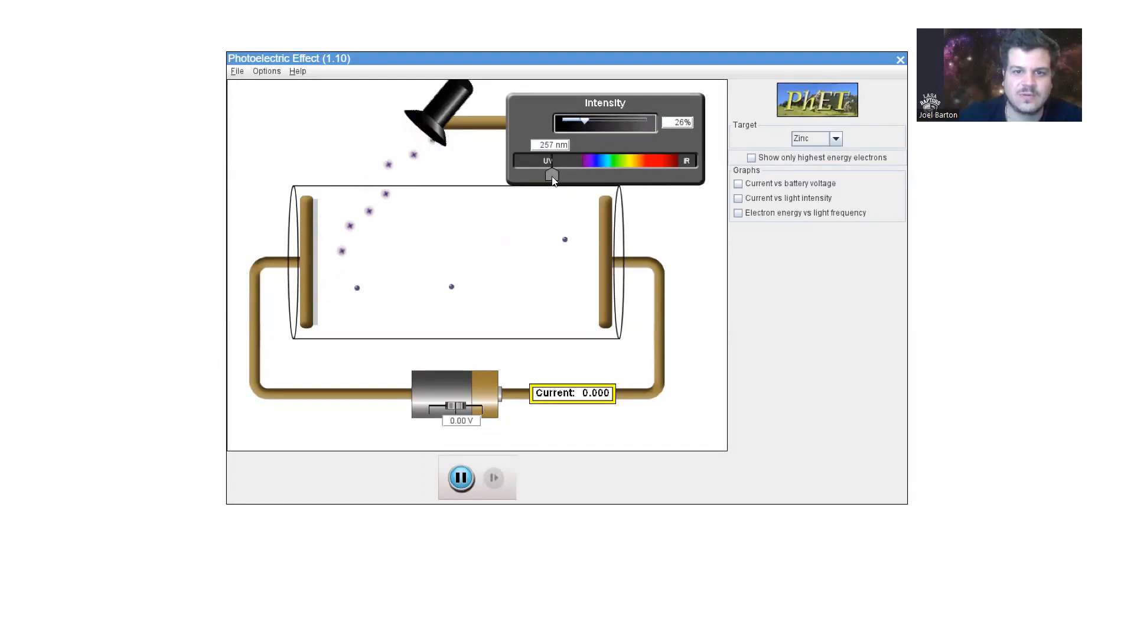
Drag the wavelength marker to 240 nm, giving a current reading of 0.026.
drag(551, 174, 548, 173)
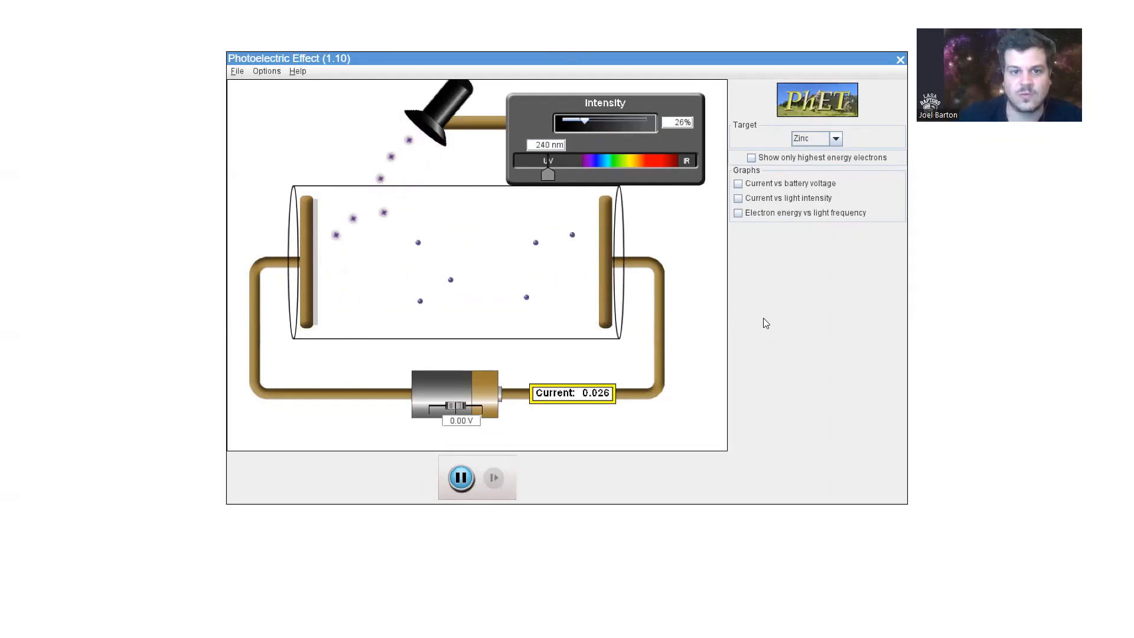
click(836, 138)
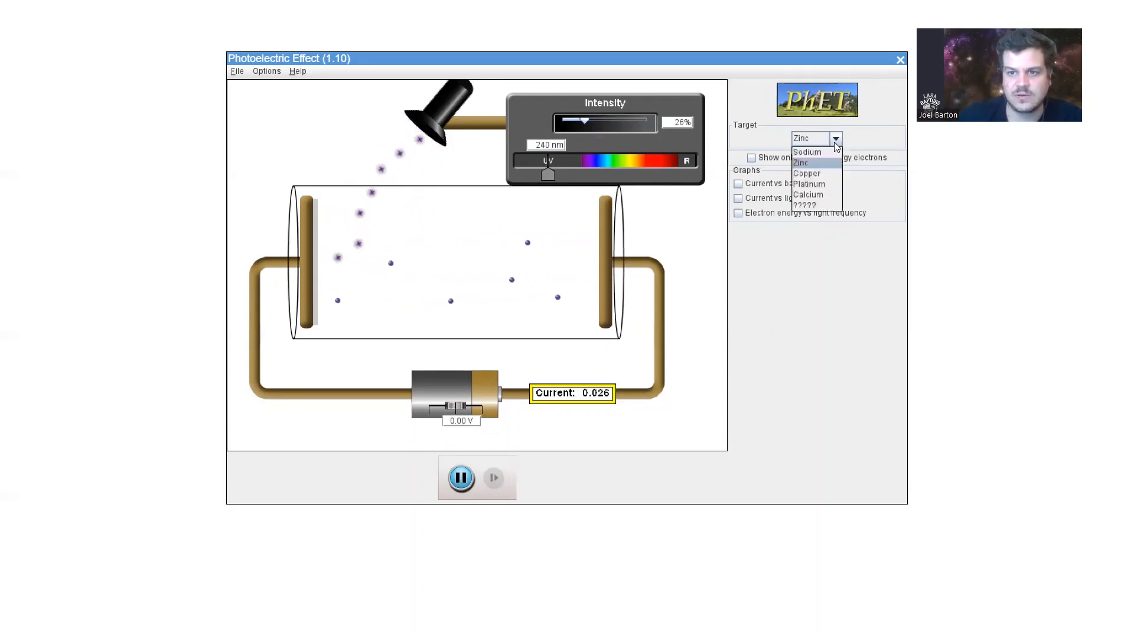
click(801, 162)
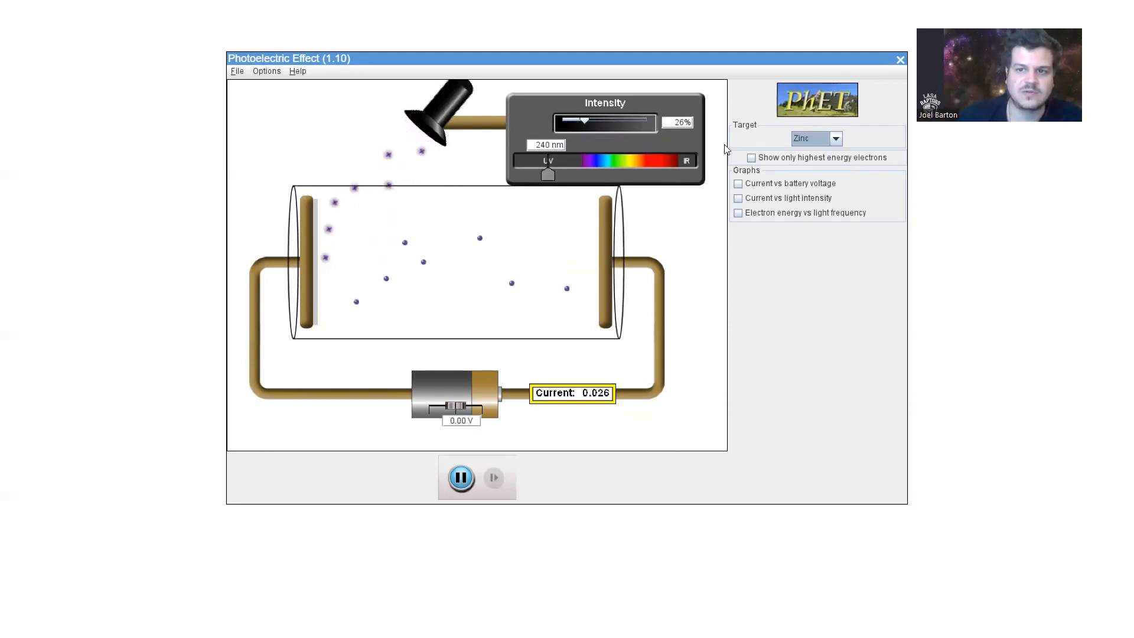
click(836, 138)
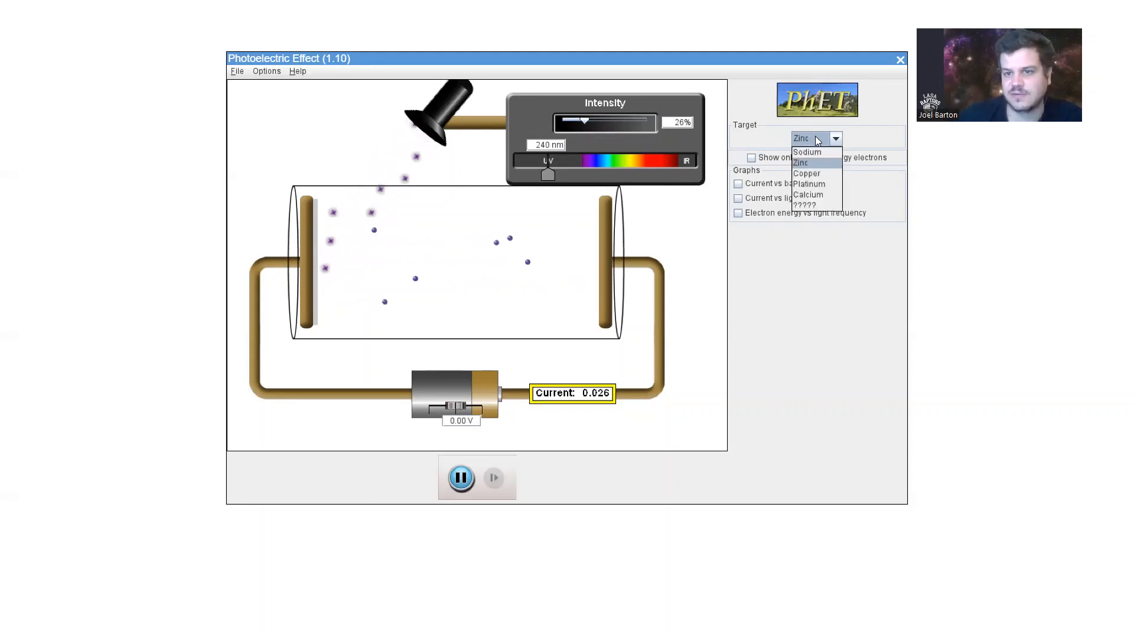
click(800, 138)
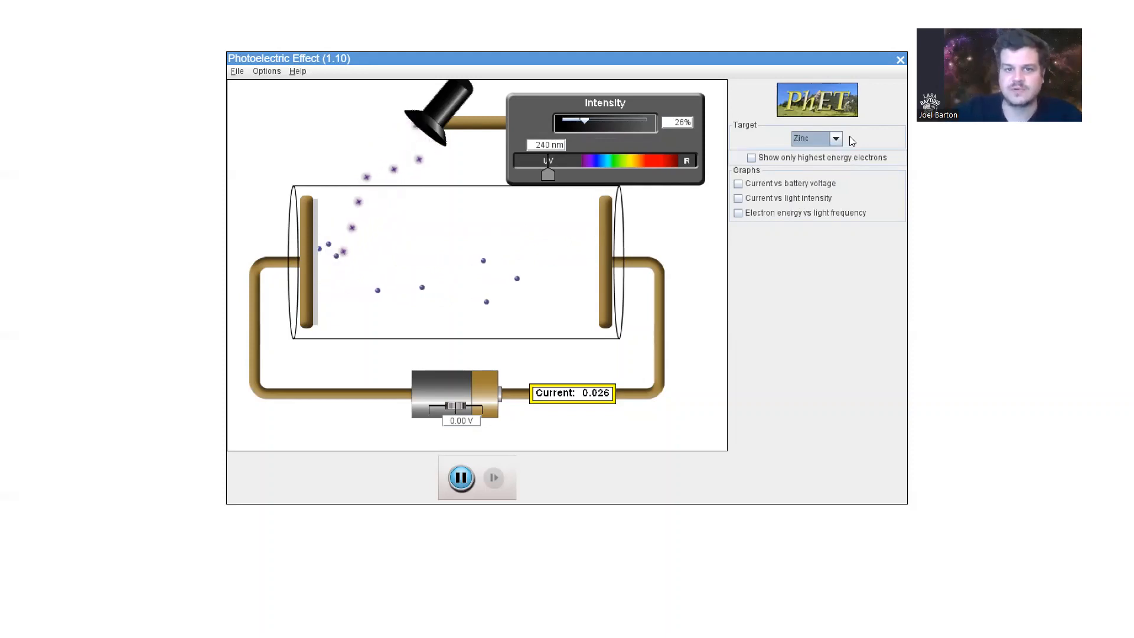
mouse_move(850, 253)
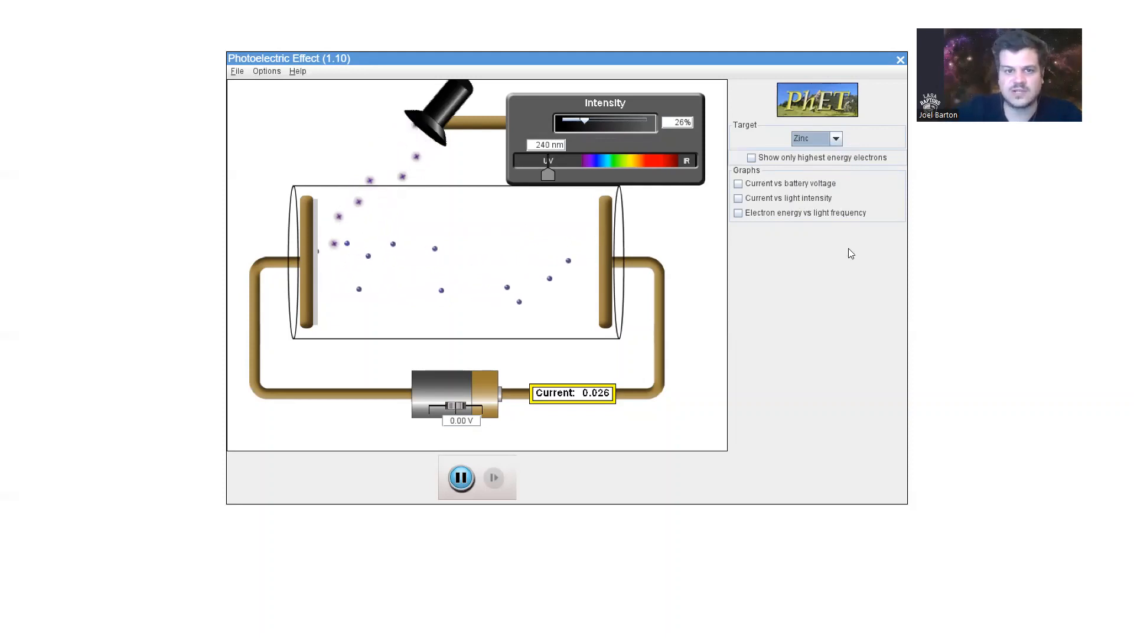